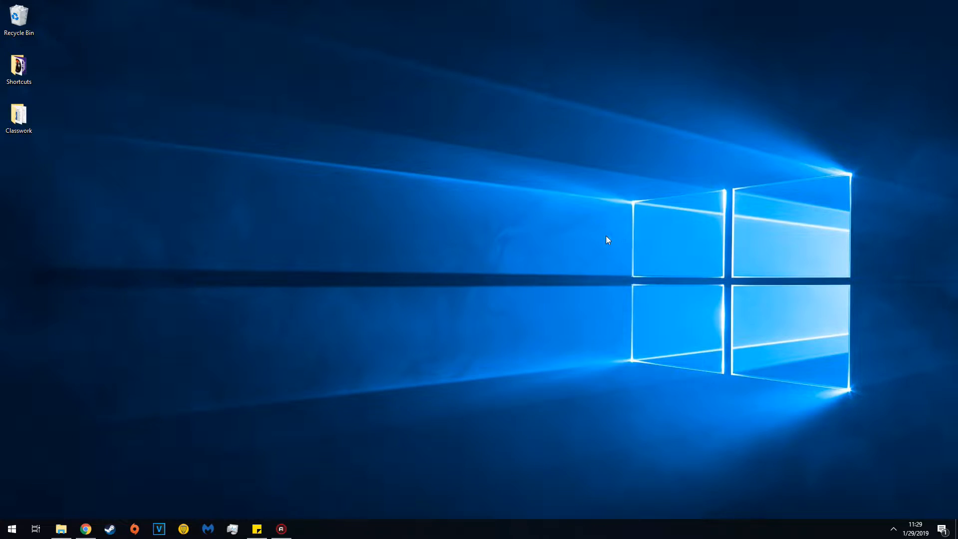
mouse_move(360, 373)
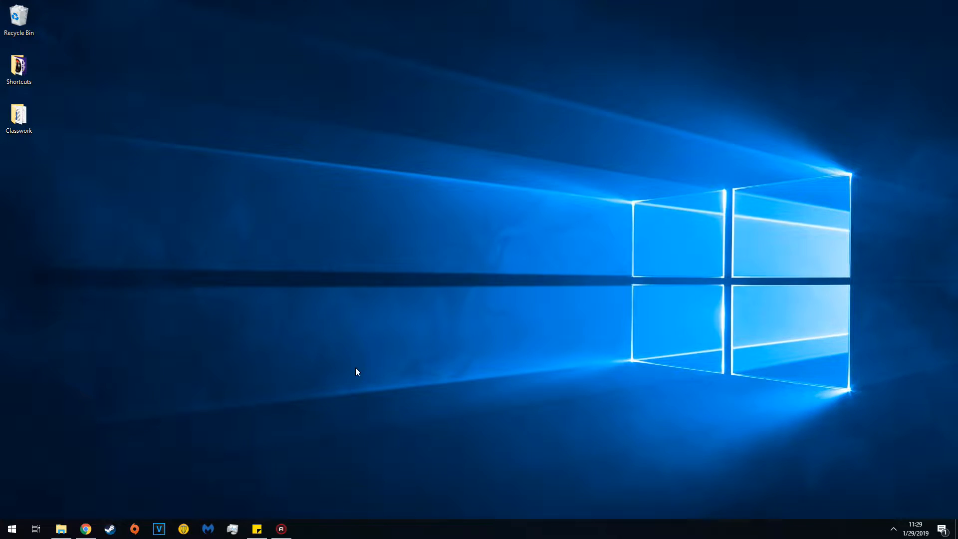
mouse_move(110, 508)
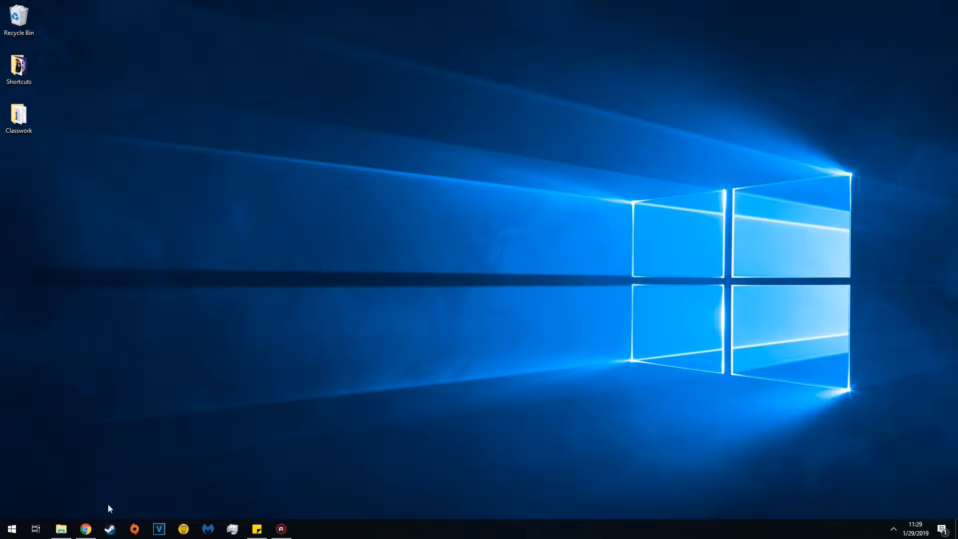
Step: Open Chrome and switch from the ENBSeries v0.322 tab to the Rudy ENB Nexus page
click(85, 528)
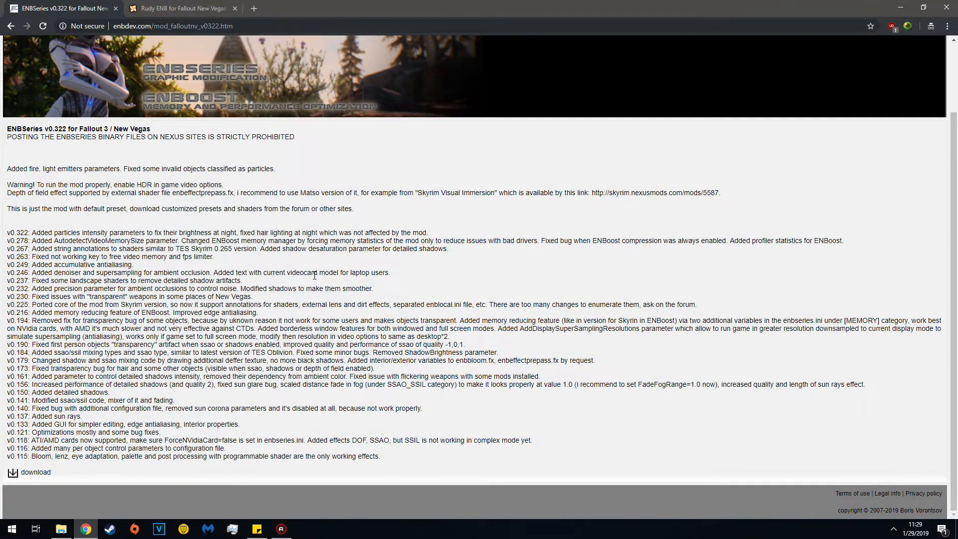
mouse_move(80, 123)
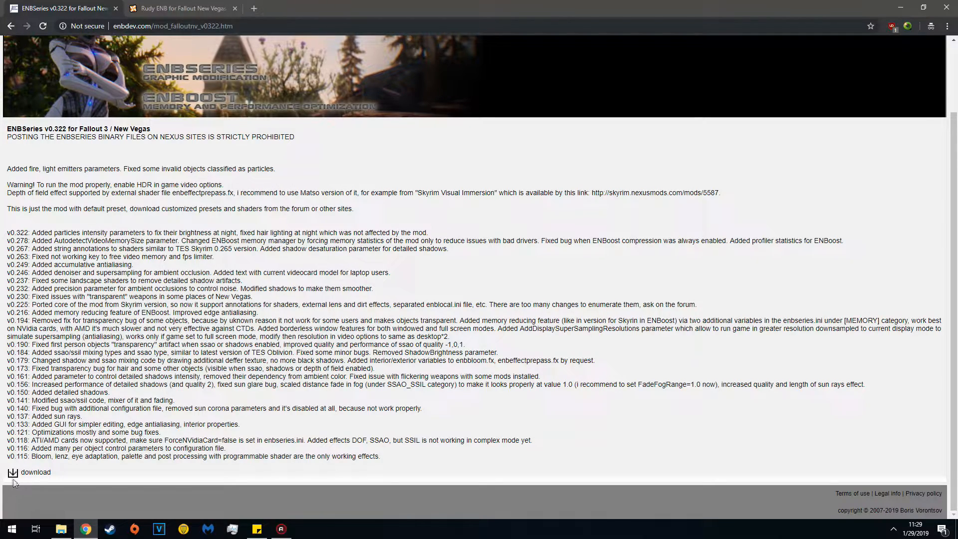
click(182, 8)
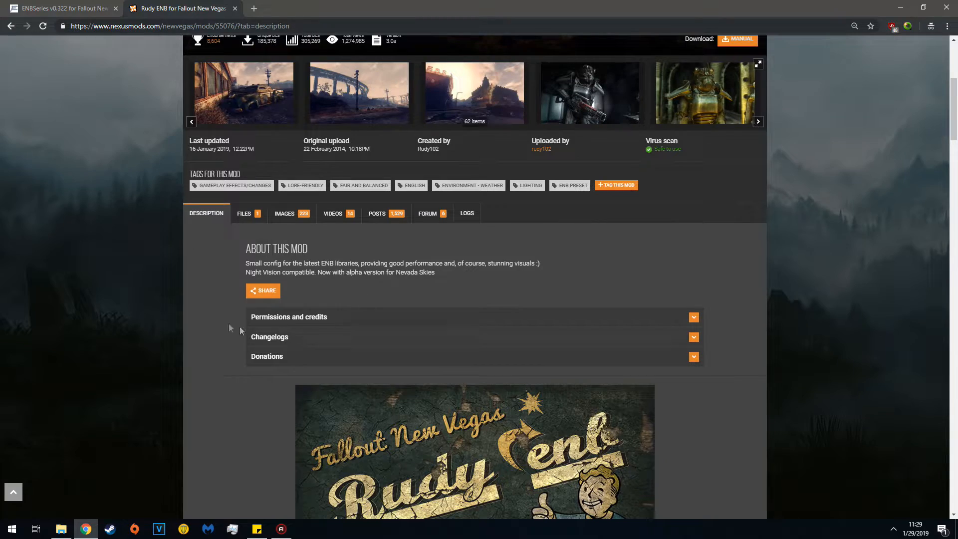
Step: Scroll the Rudy ENB page to its Installation section, then minimize Chrome
scroll(down, 3)
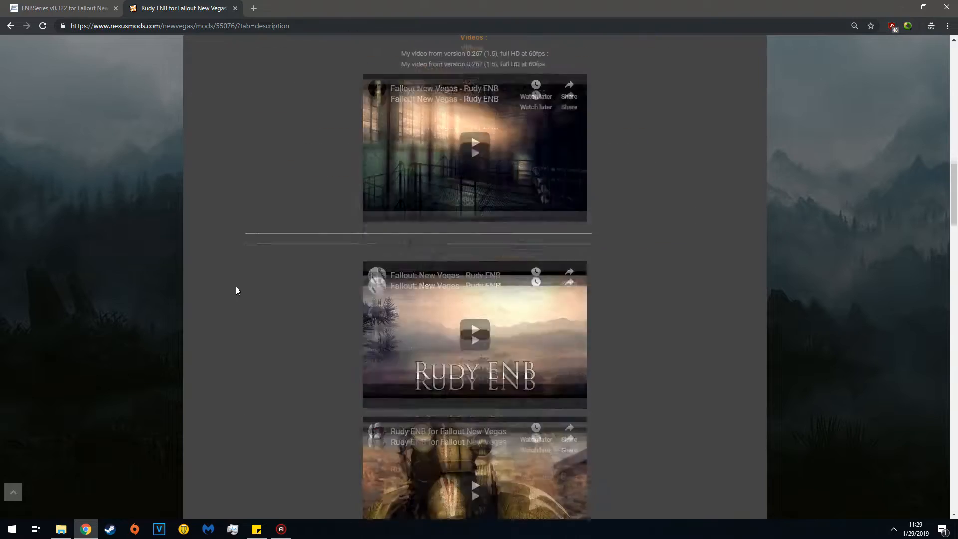
scroll(up, 3)
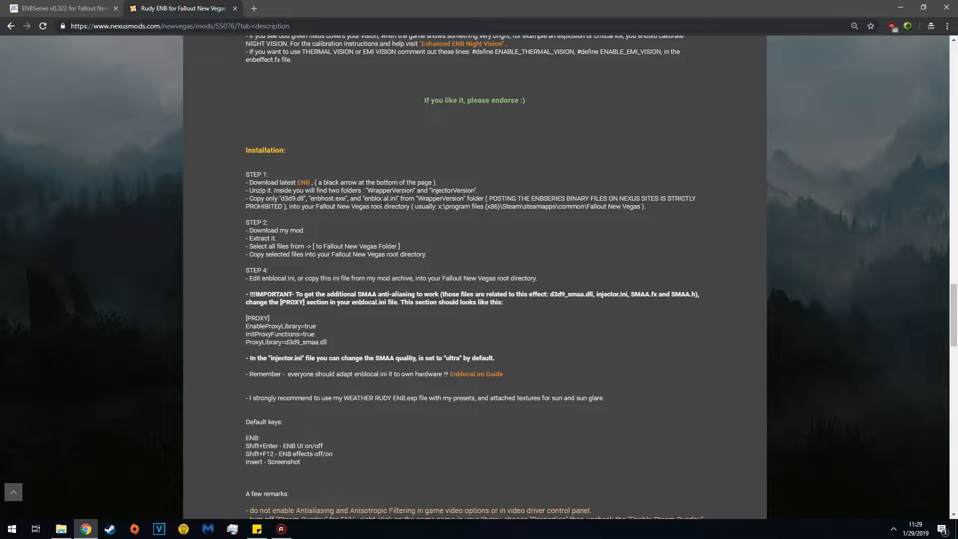
mouse_move(239, 222)
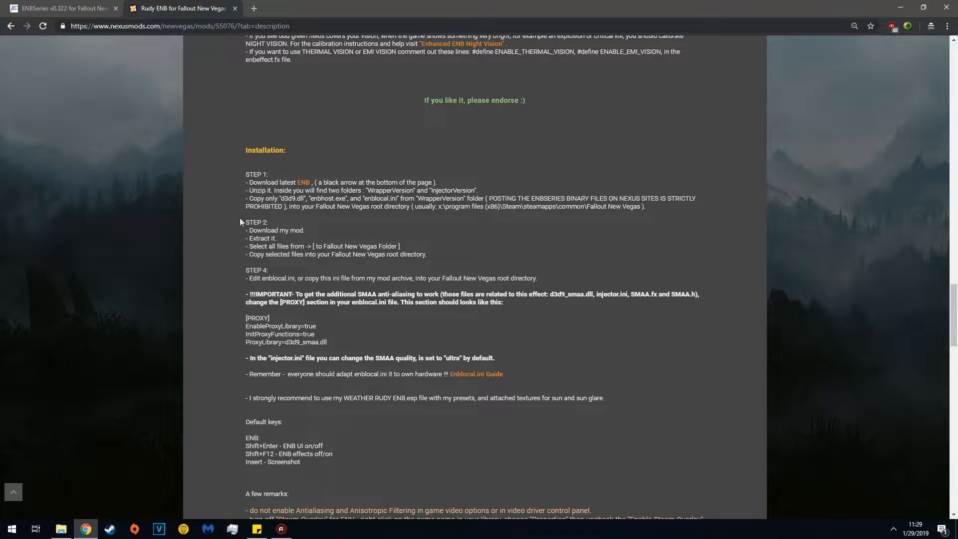
click(11, 529)
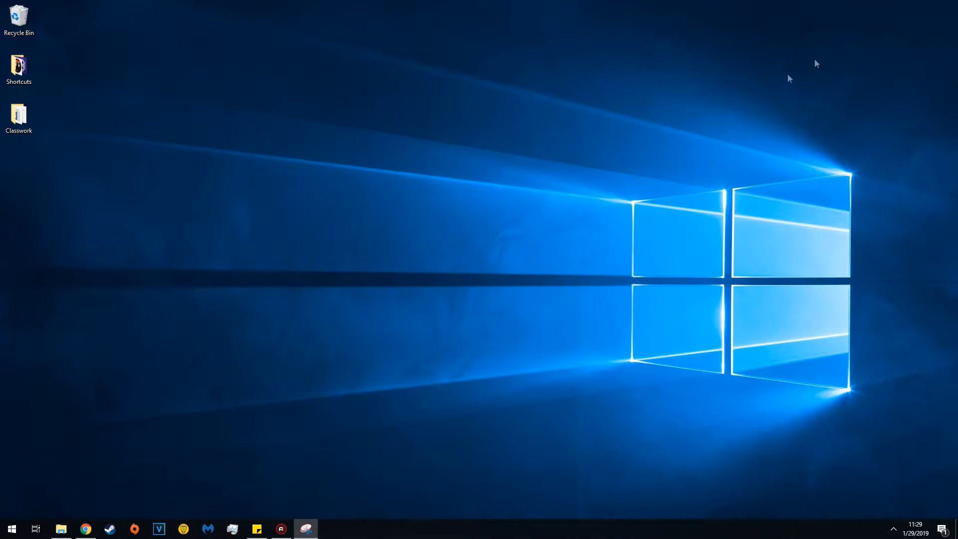
Step: Extract the ENBSeries and Rudy ENB zips in Downloads and create 'Work Folder'
click(60, 528)
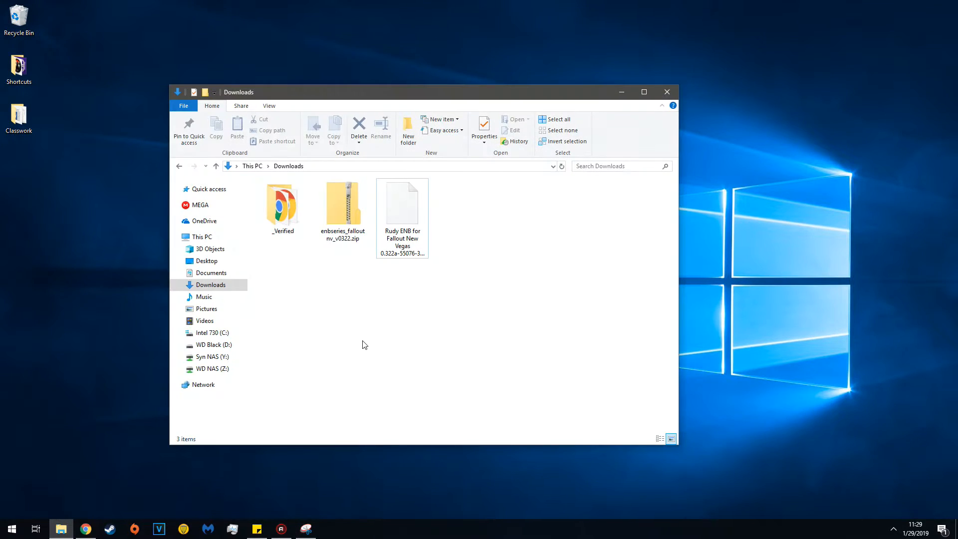
right_click(343, 202)
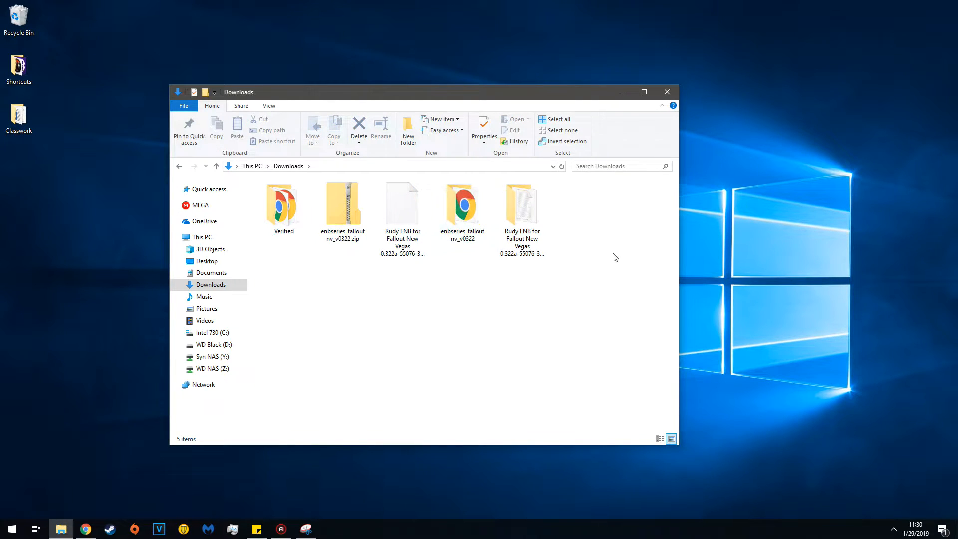
click(408, 131)
text(Work Folder)
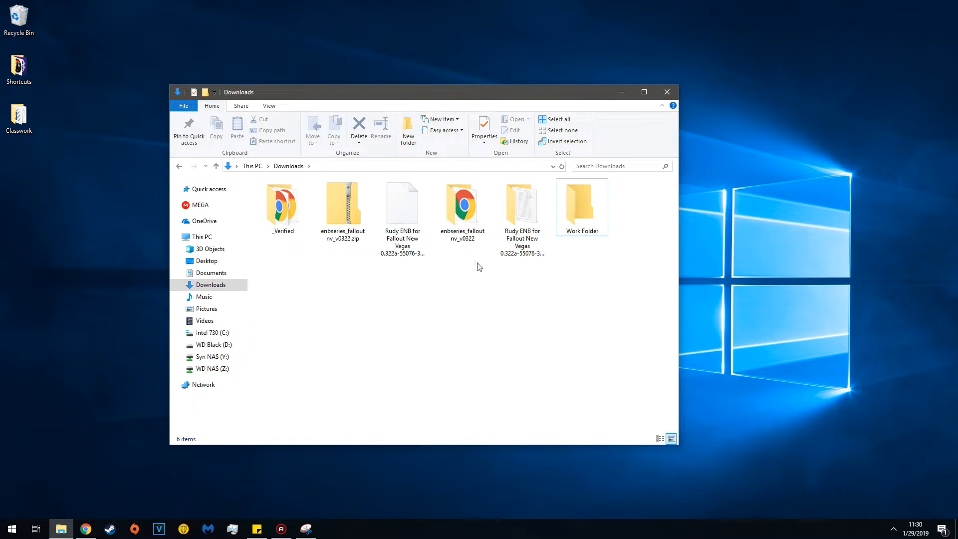
Step: Copy d3d9.dll, enbhost.exe and enblocal.ini from enbseries_falloutnv_v0322\WrapperVersion into Work Folder
double_click(463, 205)
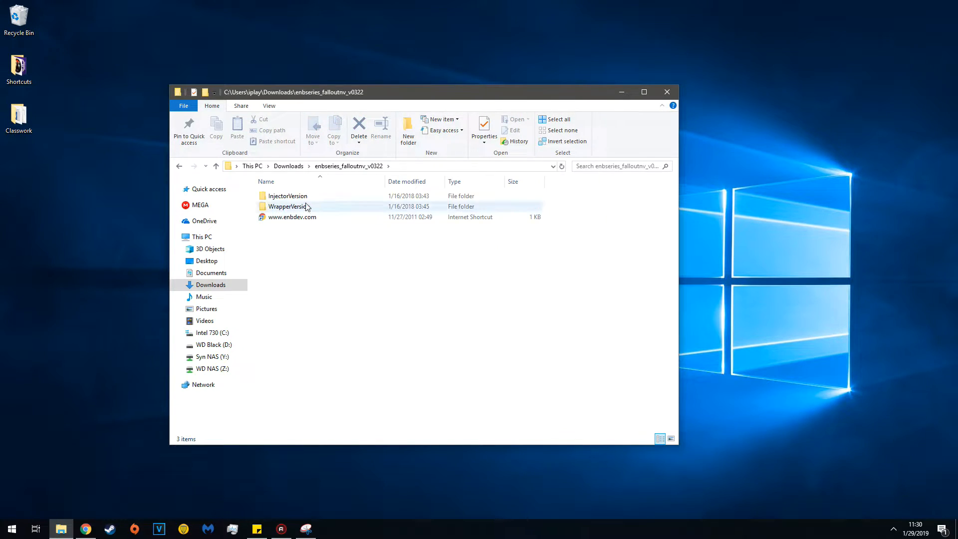
double_click(288, 206)
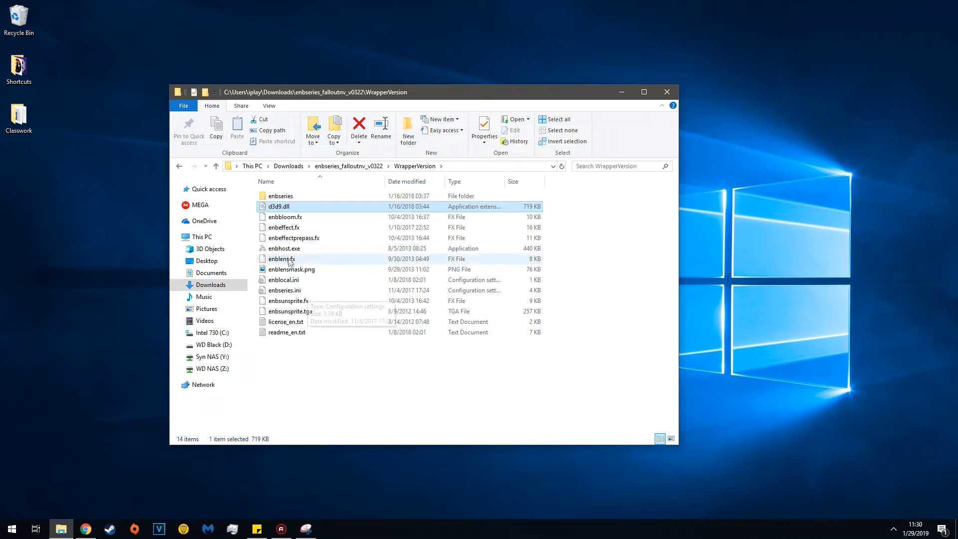
click(284, 248)
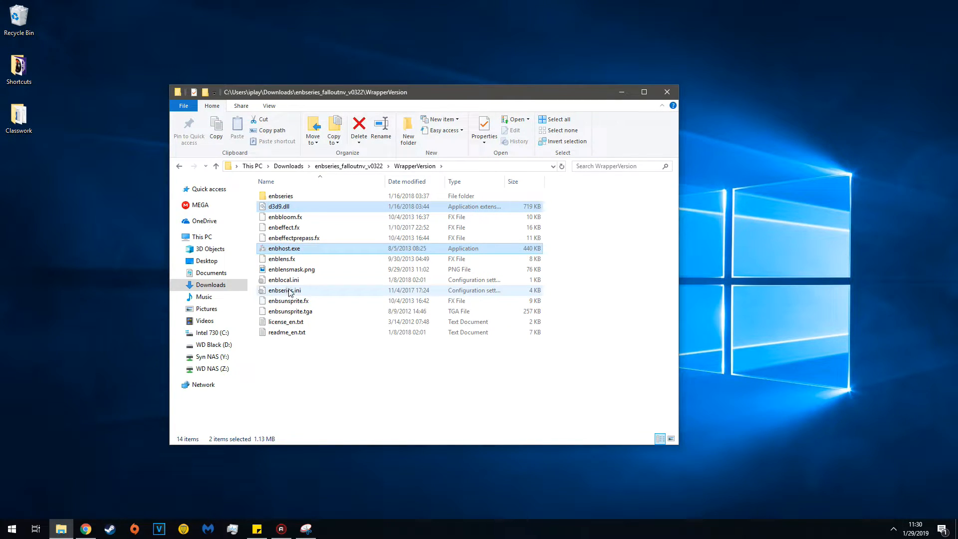
click(288, 301)
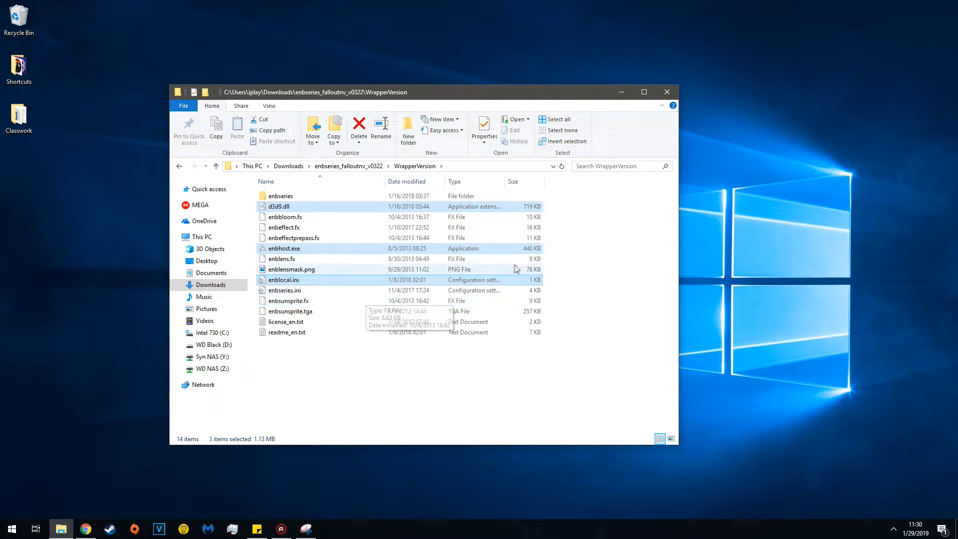
right_click(282, 280)
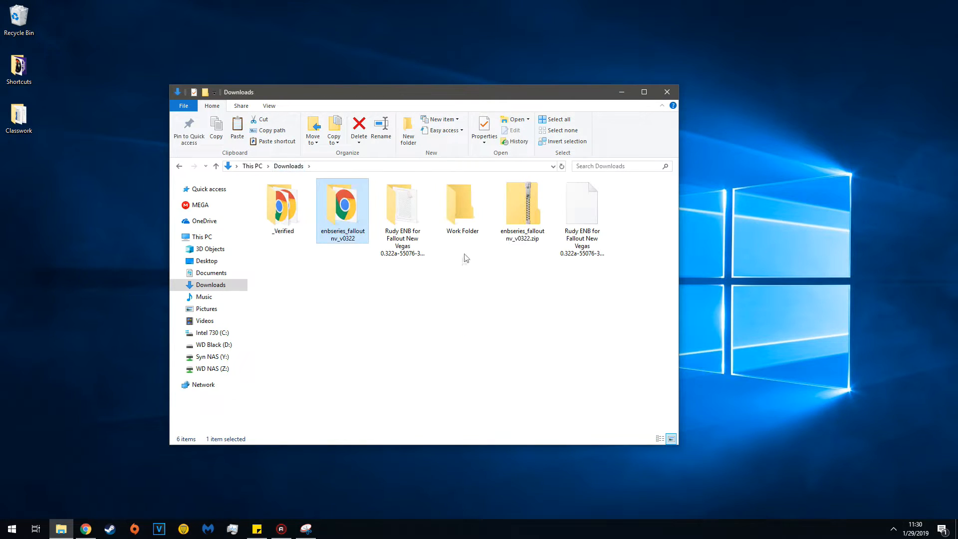
double_click(463, 204)
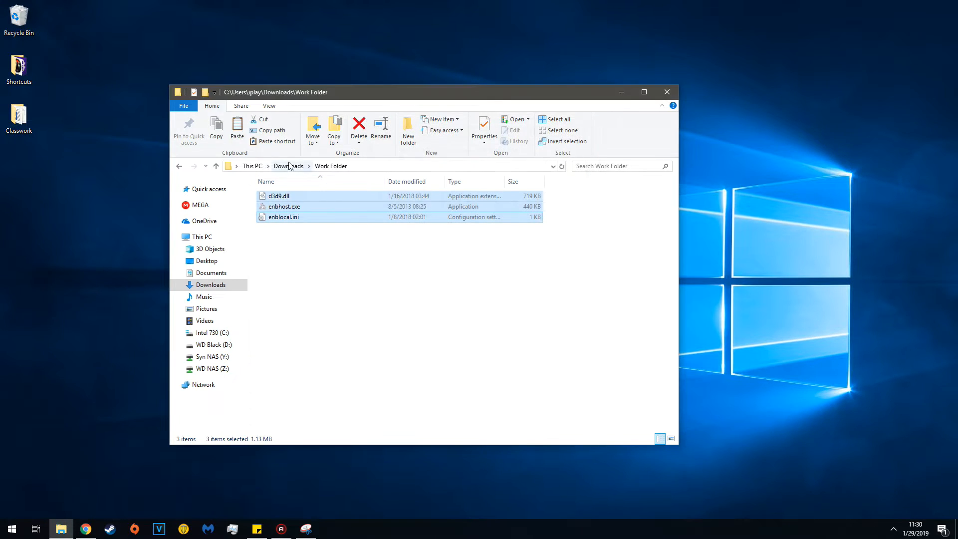
click(288, 166)
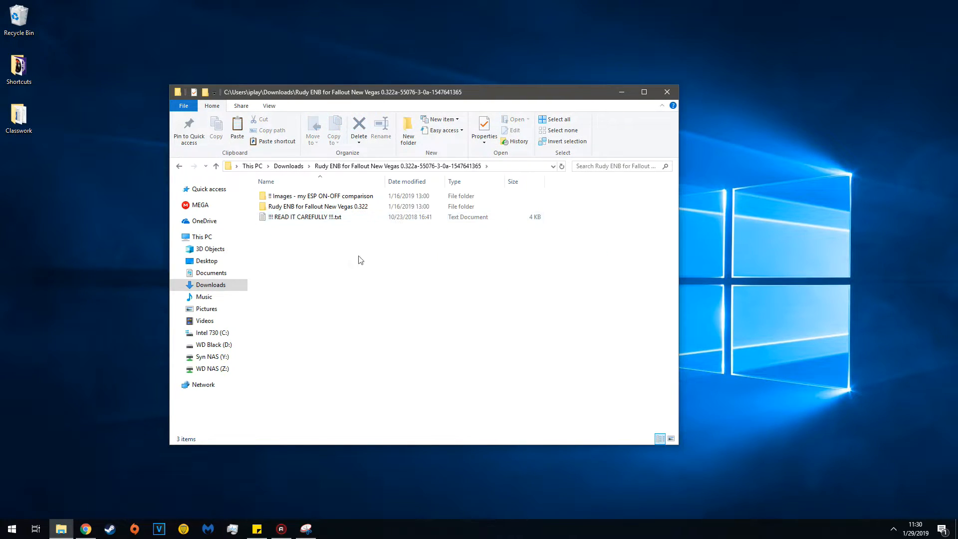
Step: Paste the Rudy ENB 0.322 '[ to Fallout New Vegas Folder ]' contents into Work Folder
double_click(319, 206)
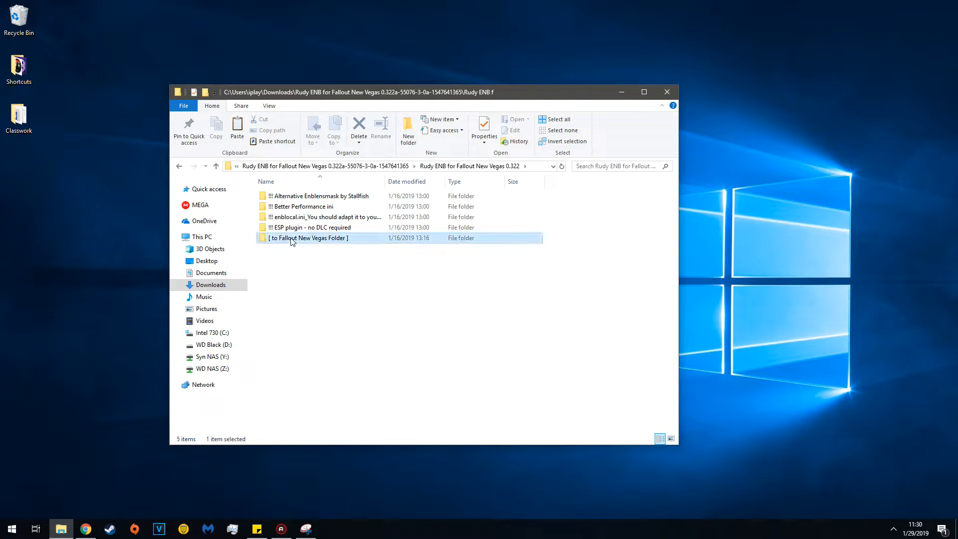
double_click(308, 237)
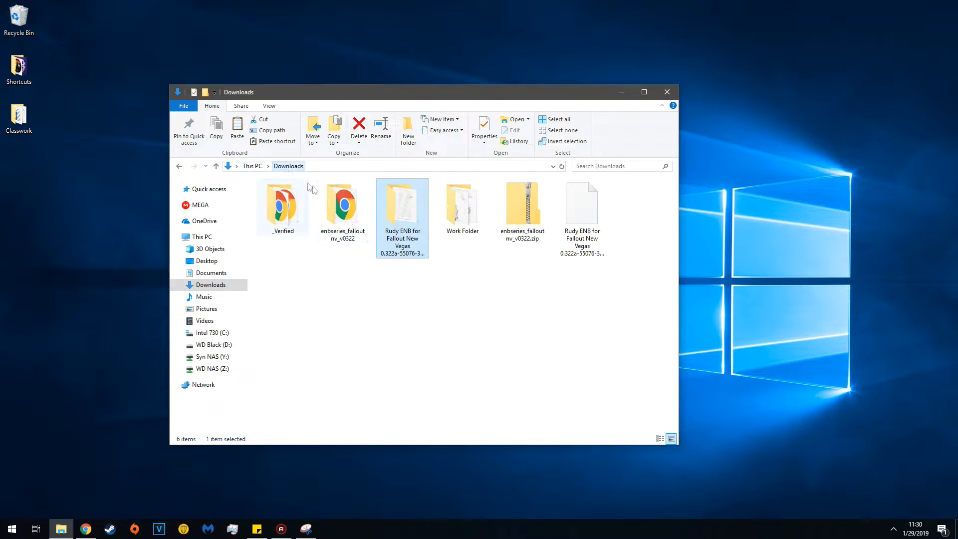
double_click(462, 205)
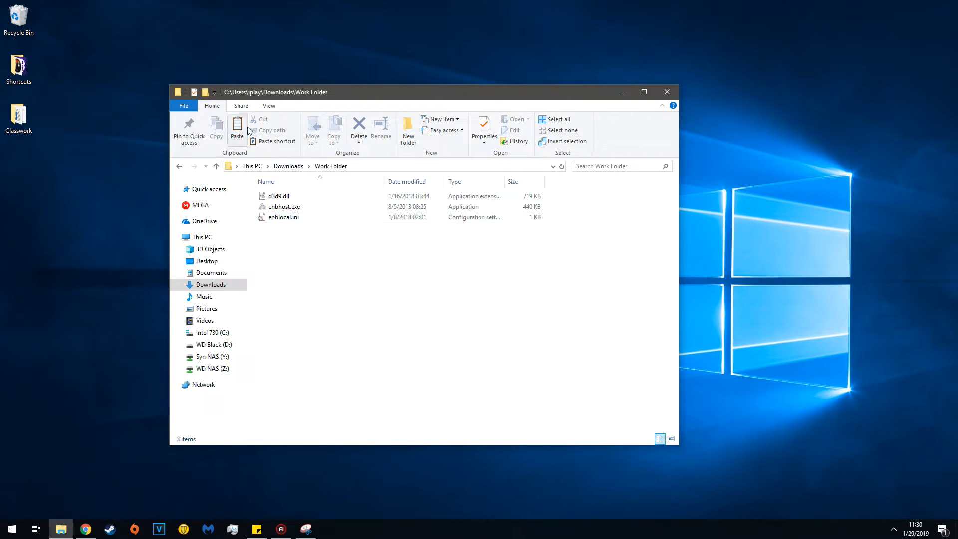
click(236, 128)
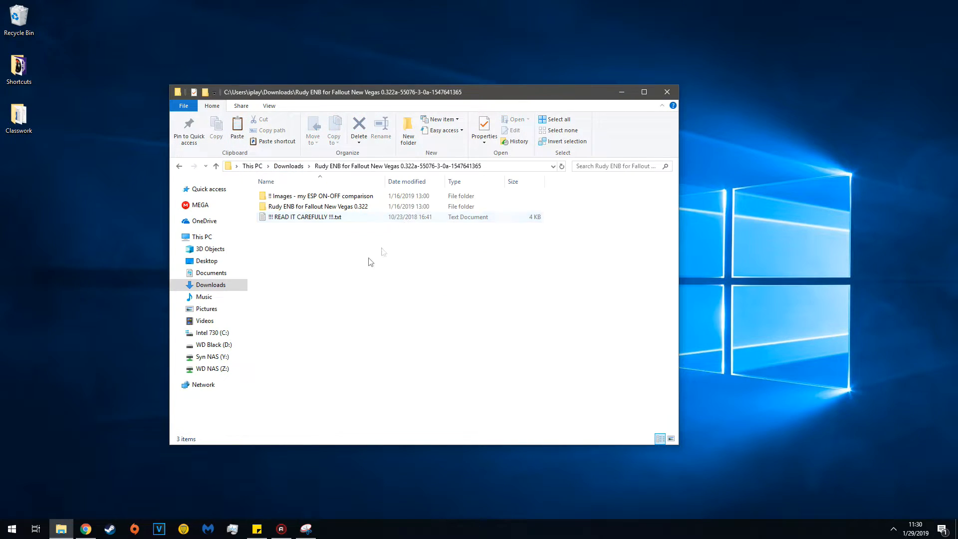
Step: Inspect enblocal.ini in the Rudy ENB 0.322 enblocal.ini subfolder, then return to Work Folder
double_click(318, 206)
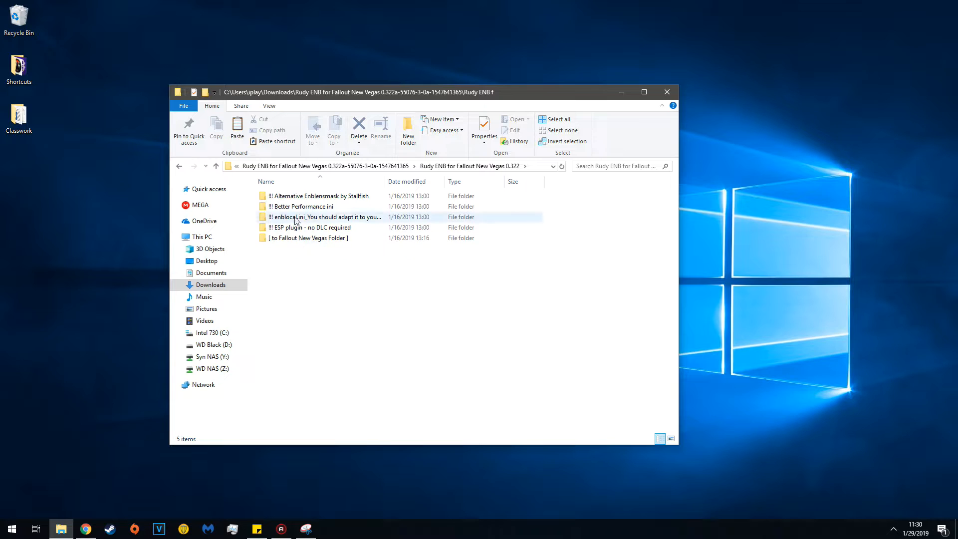
double_click(327, 217)
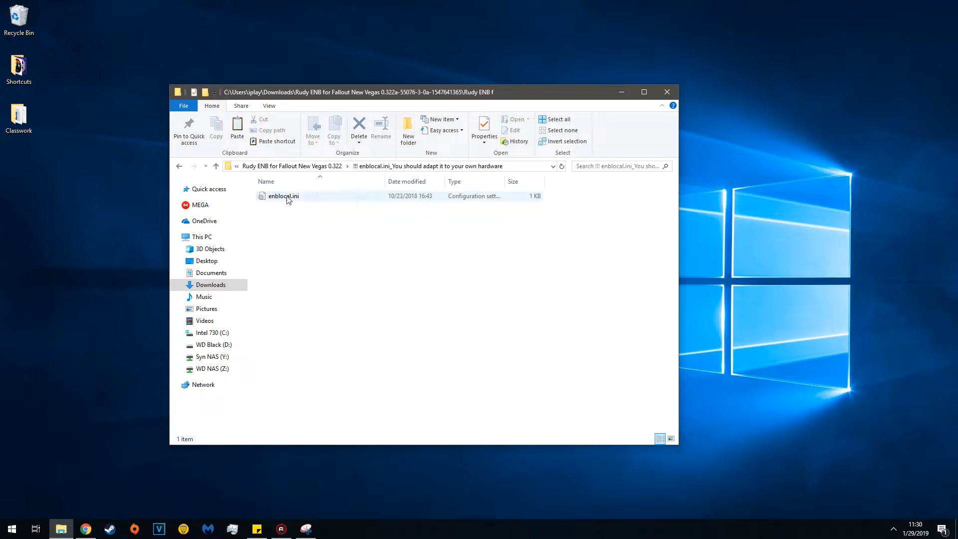
click(283, 196)
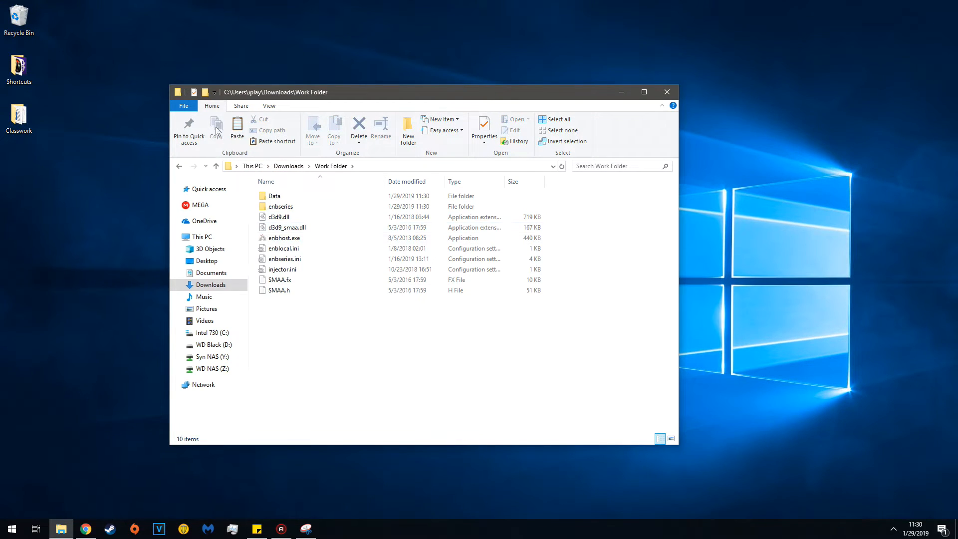
click(215, 130)
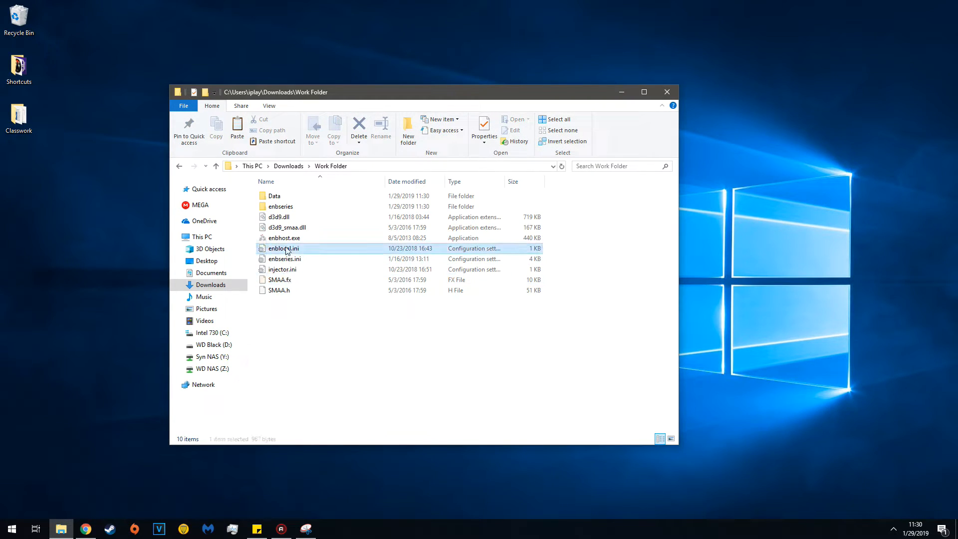
Step: Change VideoMemorySizeMb in enblocal.ini to 4096, checking Calculator for the value
double_click(283, 248)
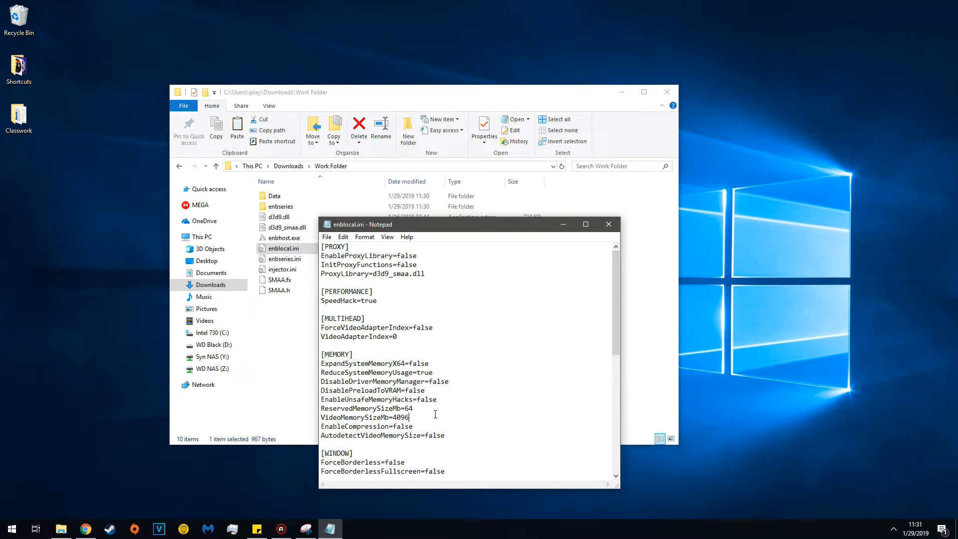
key(Backspace)
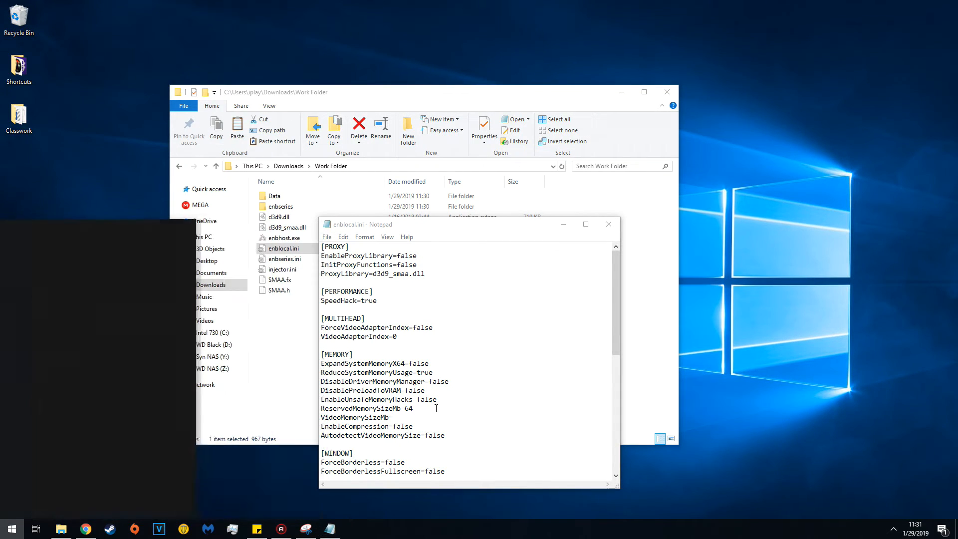
click(354, 528)
text(8,192)
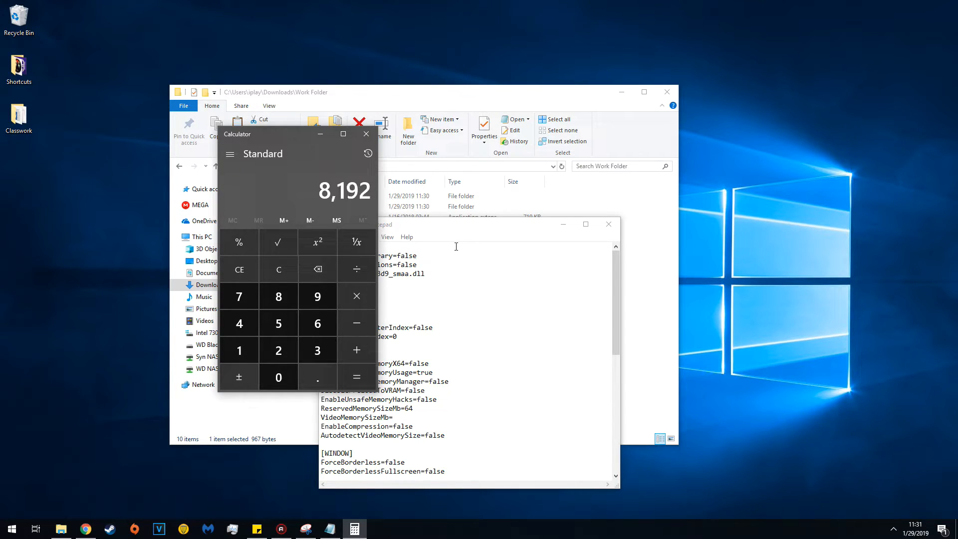
click(367, 134)
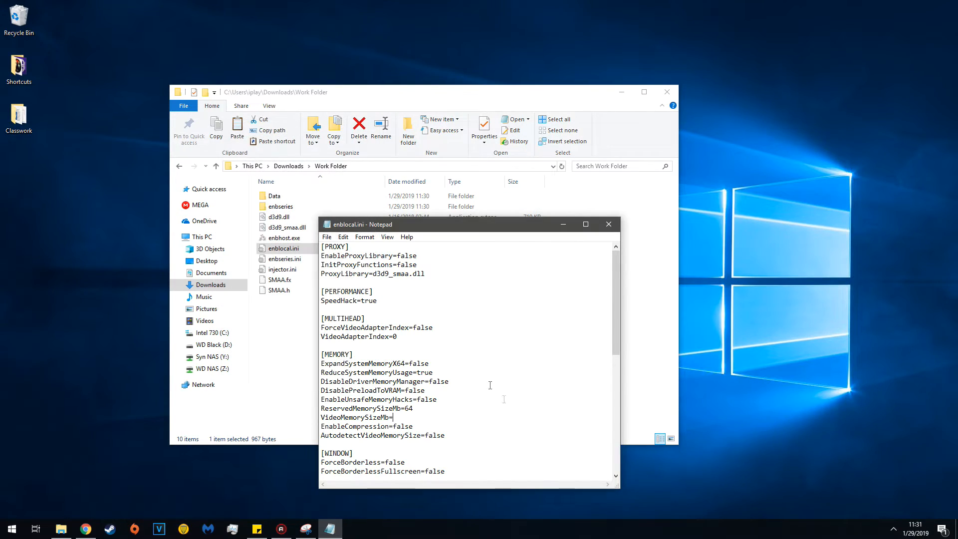
text(4096)
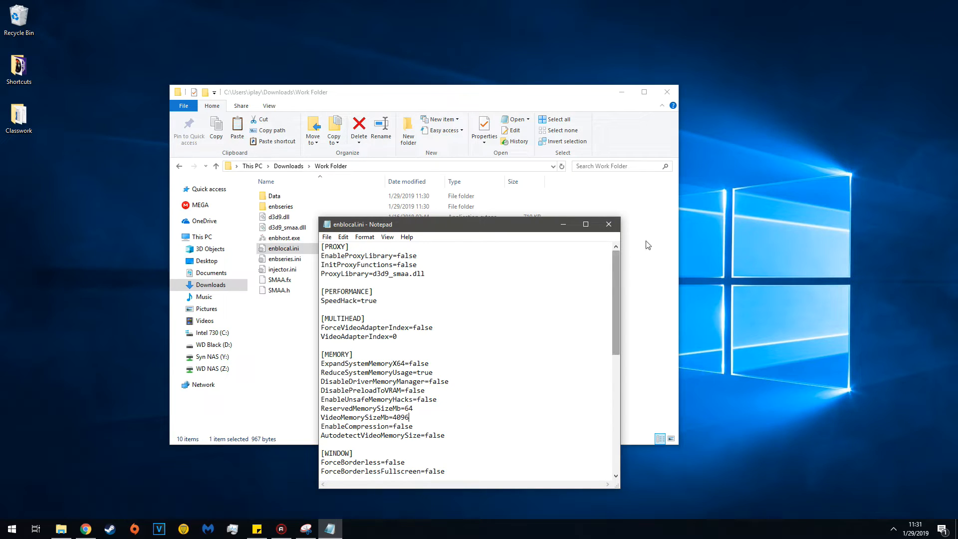
Step: Close Notepad and select all ten items in Work Folder
click(607, 224)
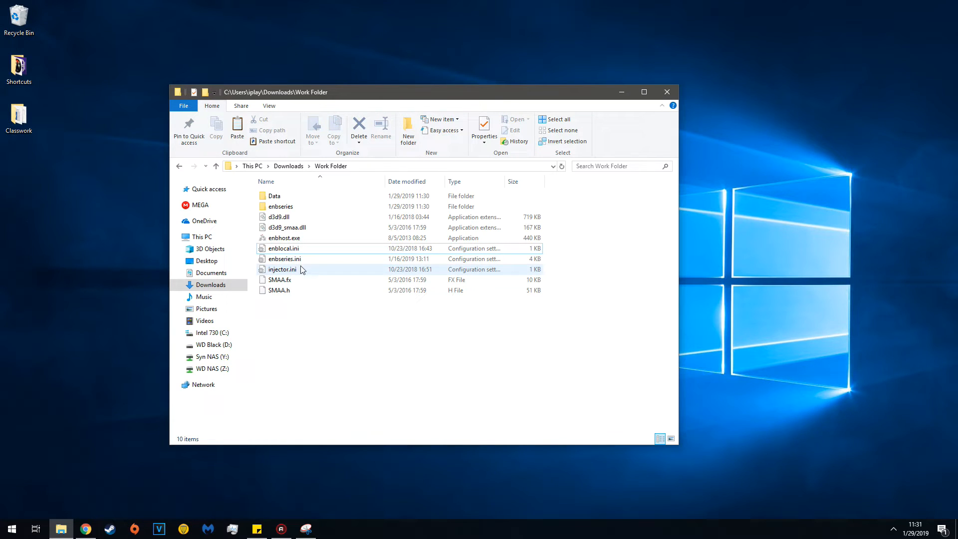
click(279, 217)
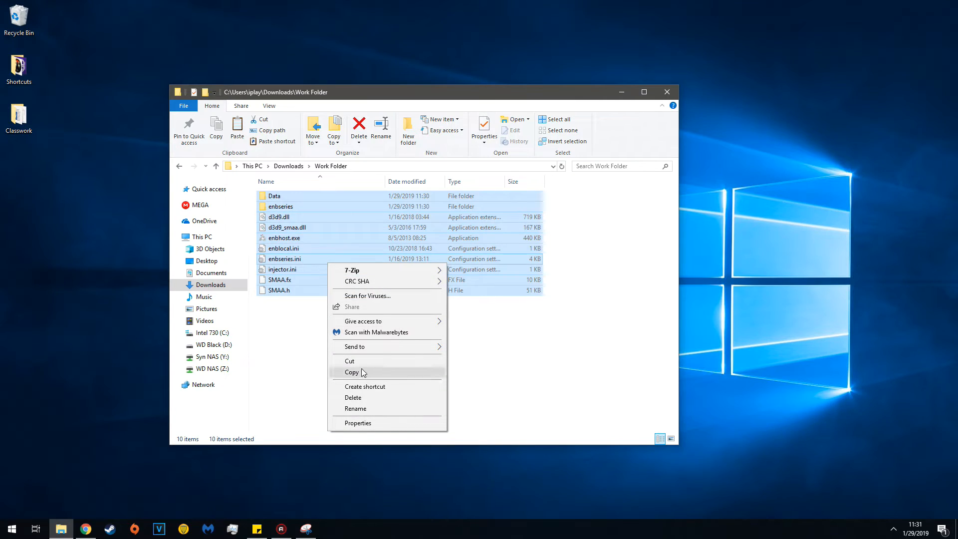
Step: Copy the ten items and open D:\Program Files (x86)\Steam\steamapps\common\Fallout New Vegas
click(214, 344)
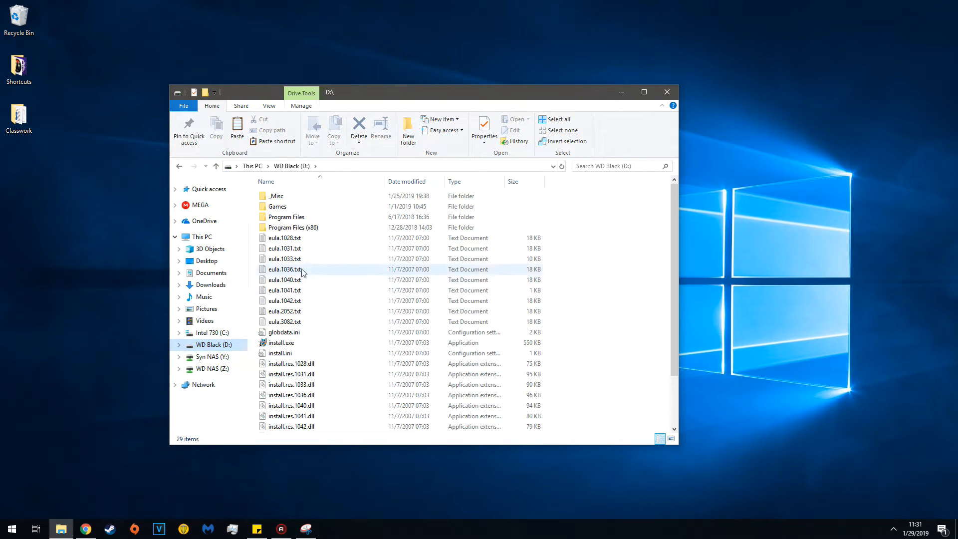
click(294, 228)
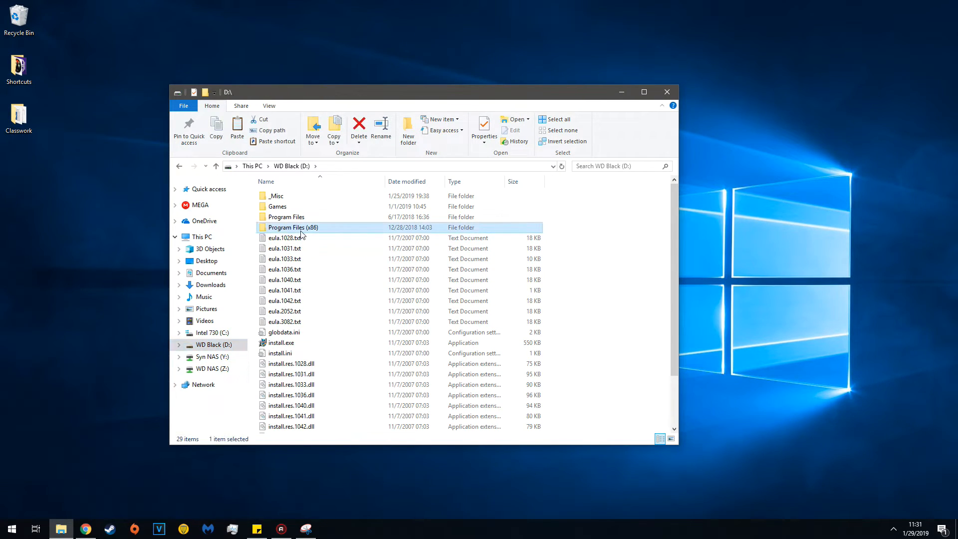
double_click(293, 228)
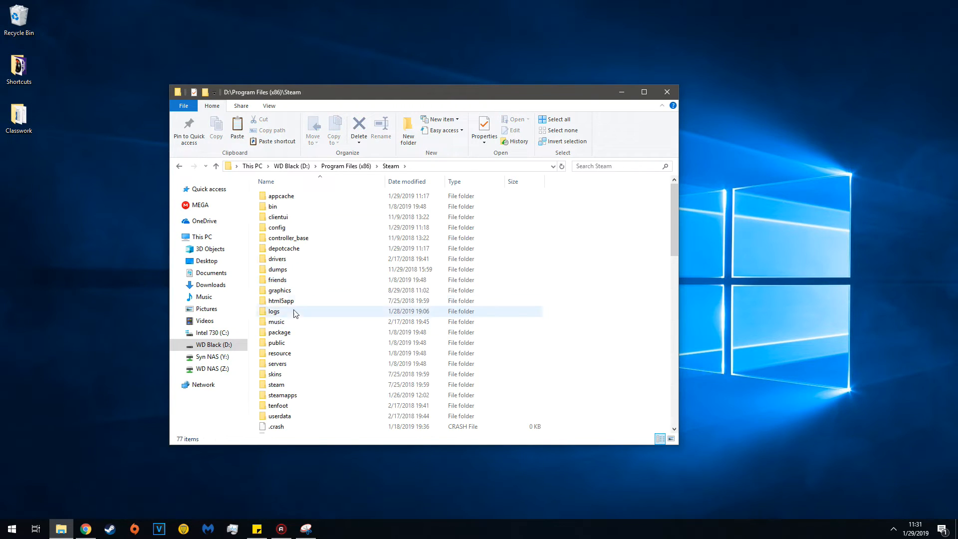
double_click(282, 395)
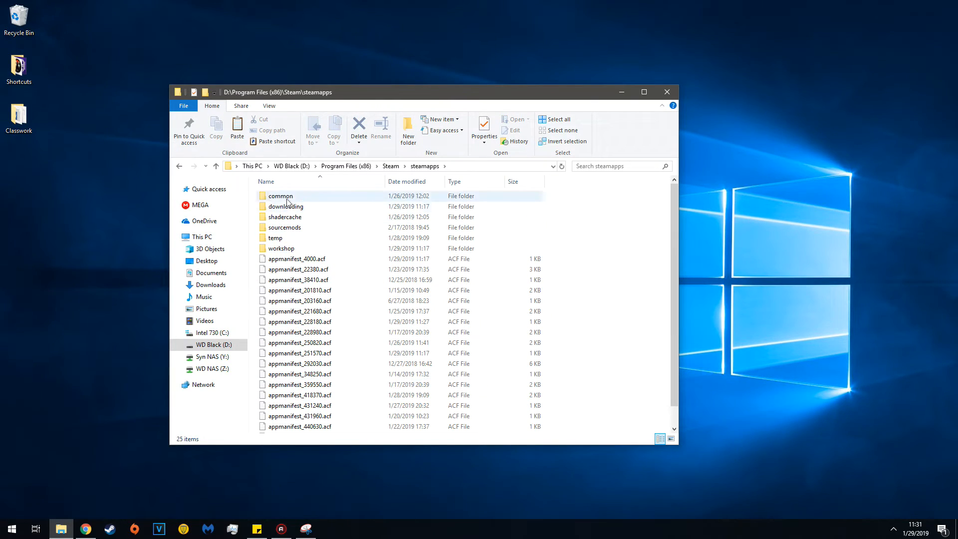
double_click(280, 195)
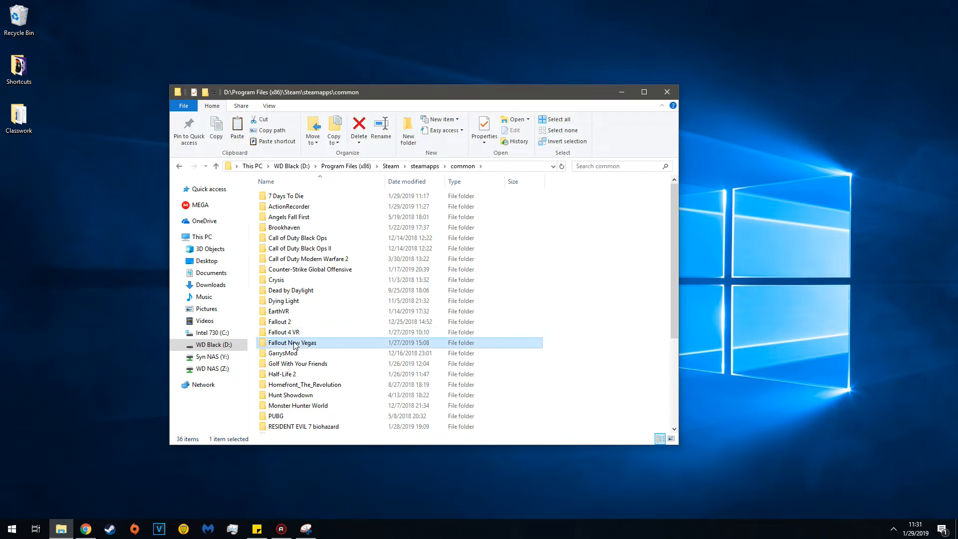
double_click(292, 342)
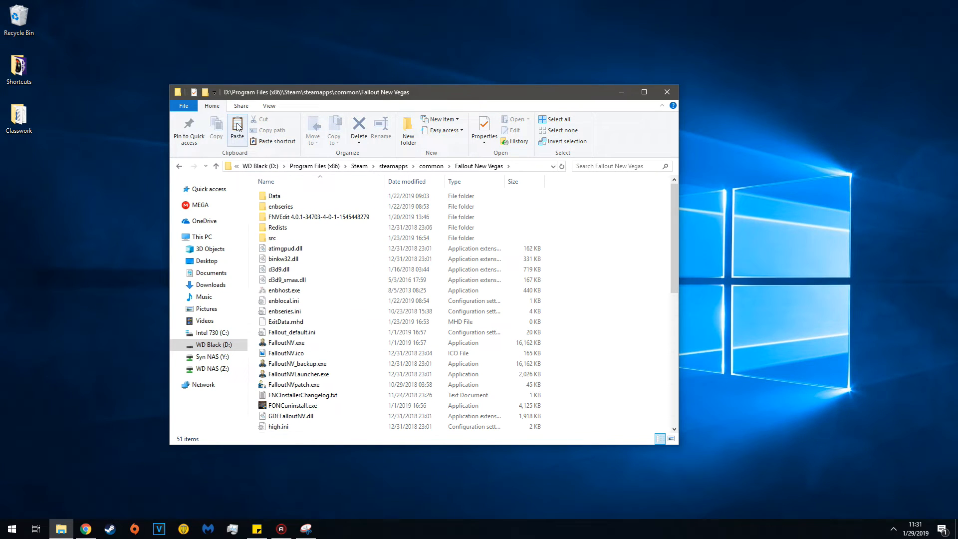
mouse_move(383, 395)
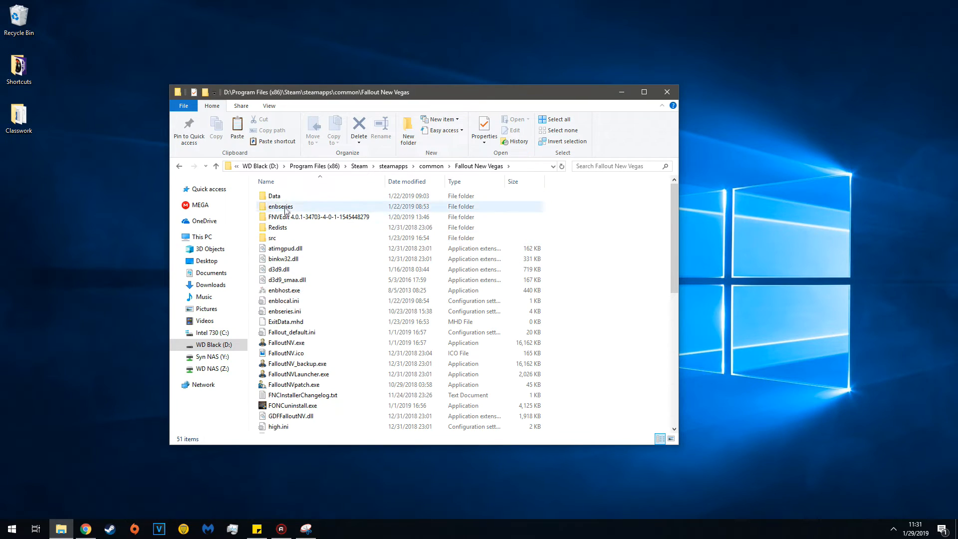
mouse_move(280, 206)
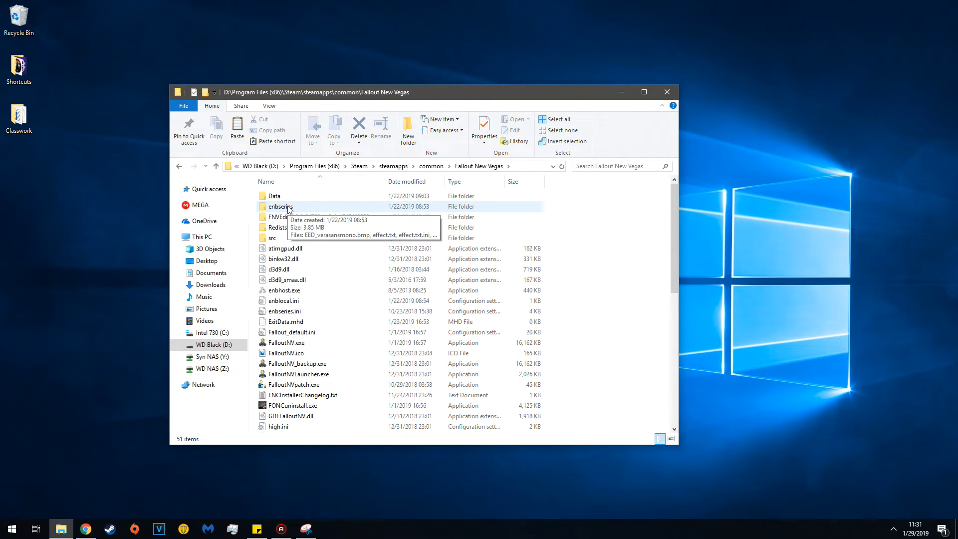
mouse_move(302, 395)
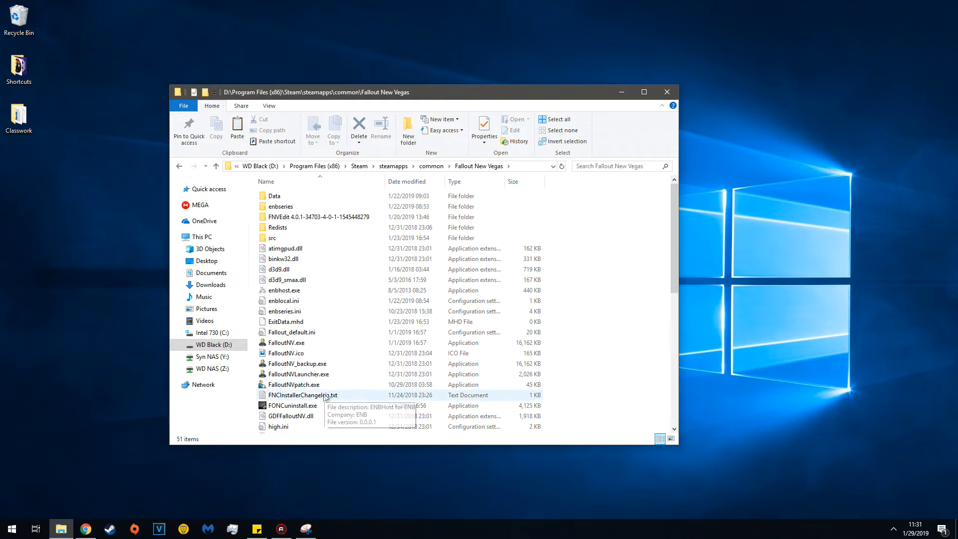
mouse_move(299, 374)
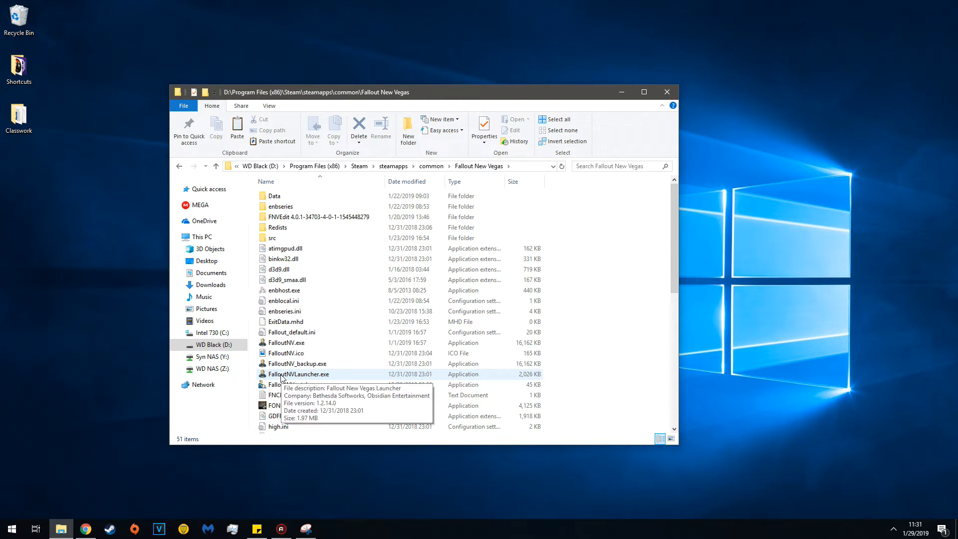
mouse_move(309, 381)
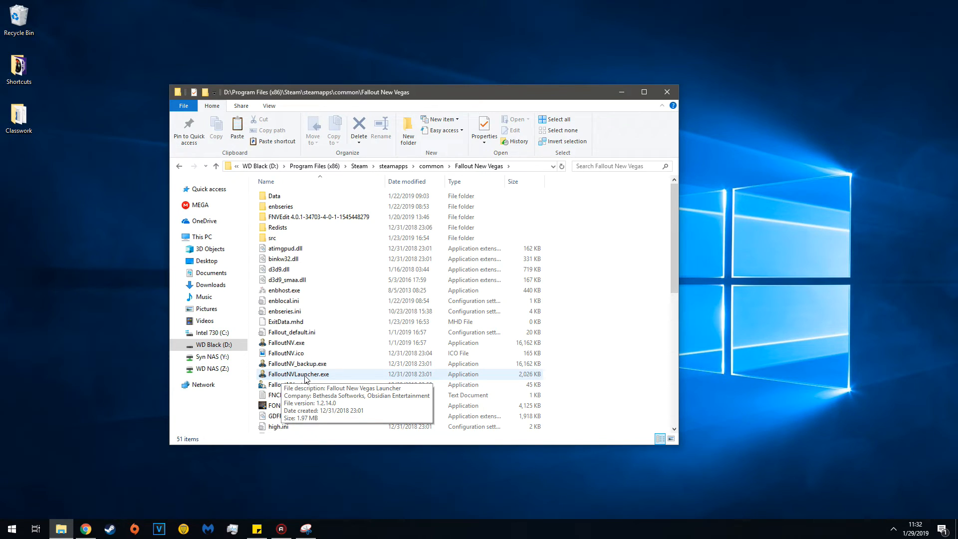
Step: Find FalloutNV.exe in the game folder and launch it
scroll(down, 3)
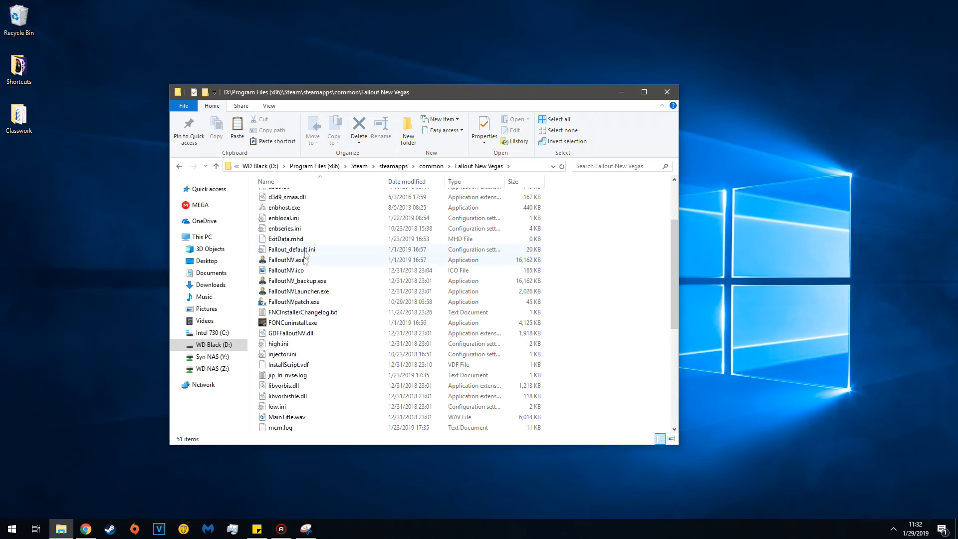
mouse_move(315, 218)
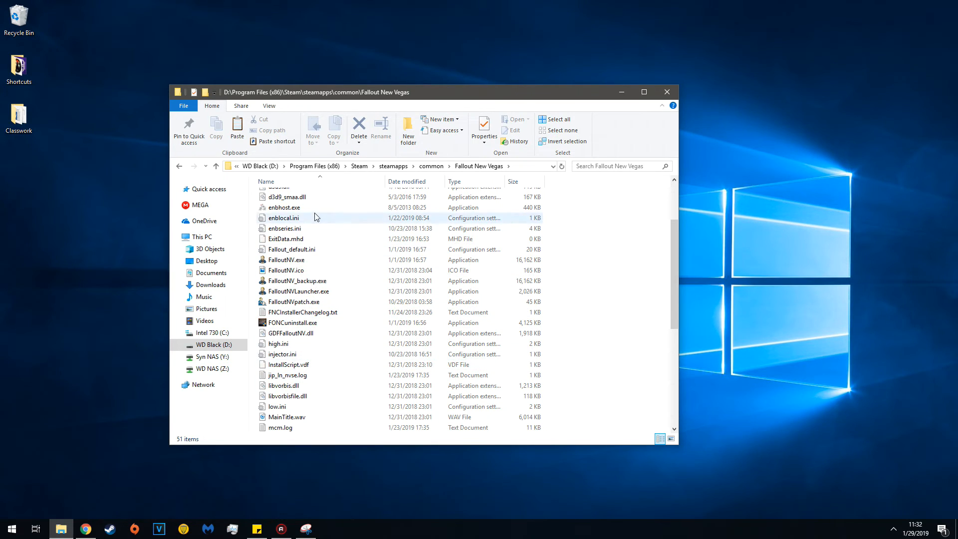
click(283, 260)
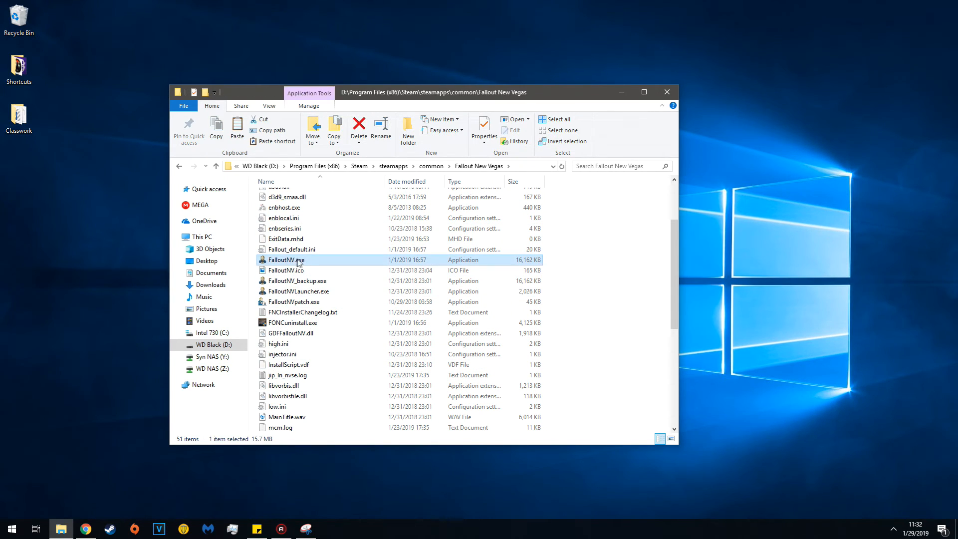
mouse_move(284, 259)
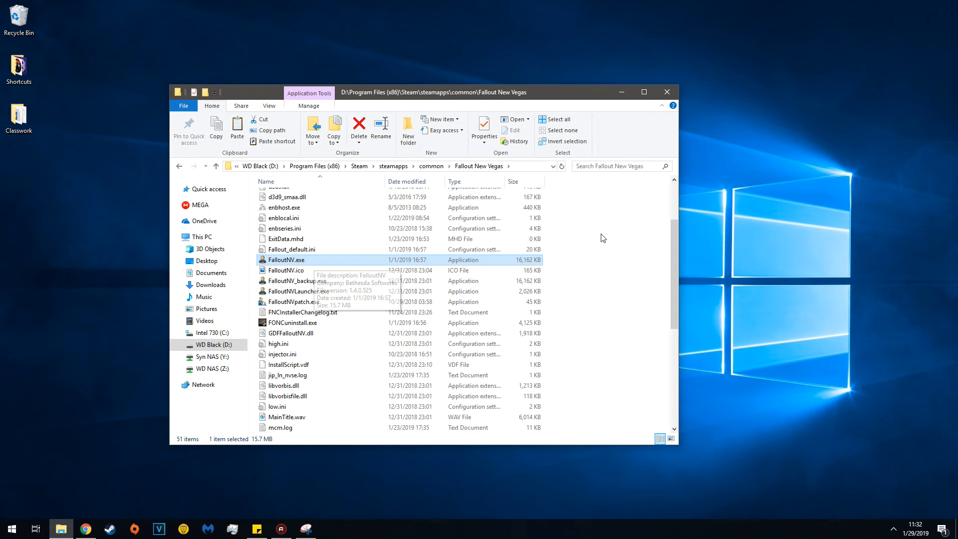
mouse_move(604, 228)
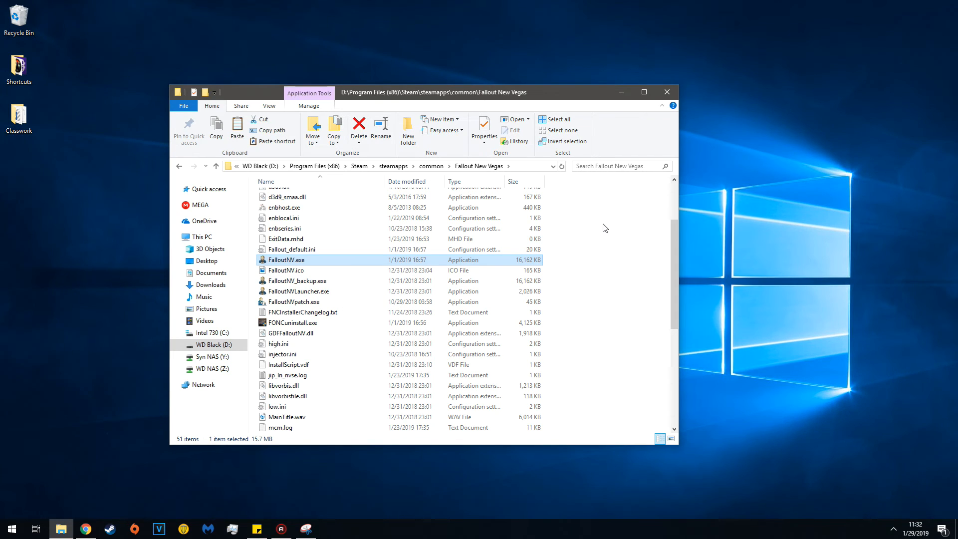
double_click(288, 259)
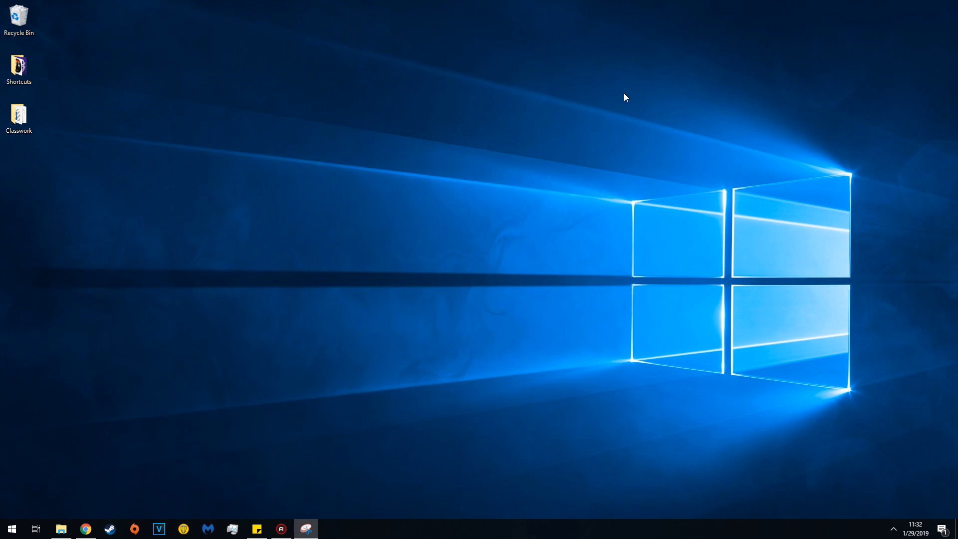
mouse_move(458, 196)
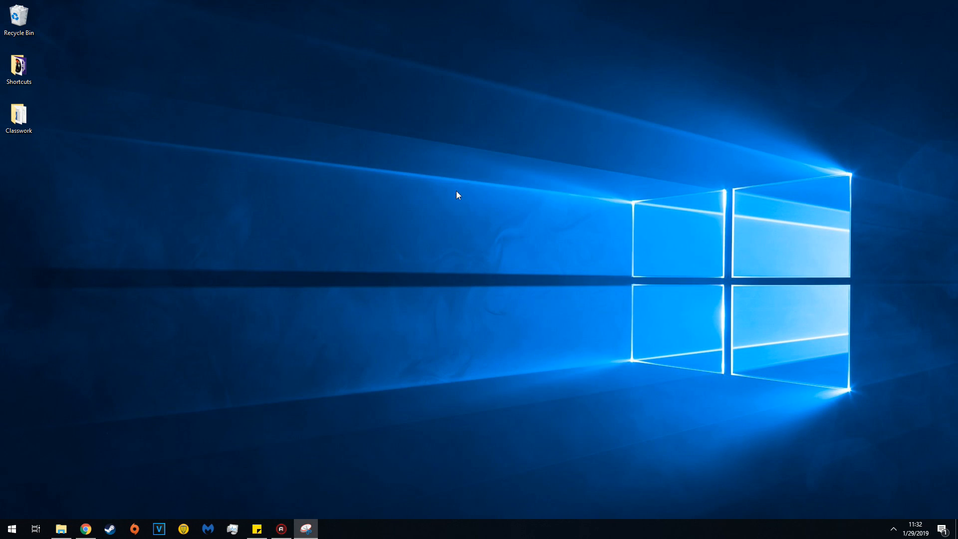